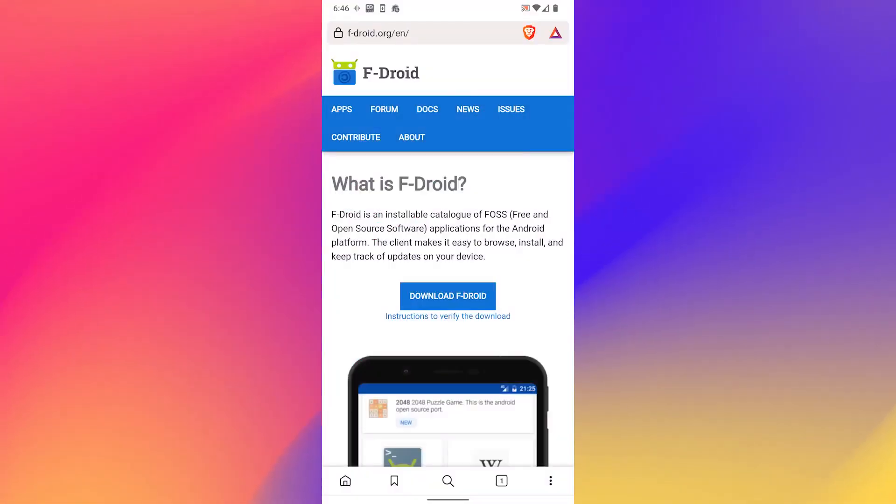
- Start downloading the F-Droid APK from the f-droid.org homepage in Brave
scroll(down, 3)
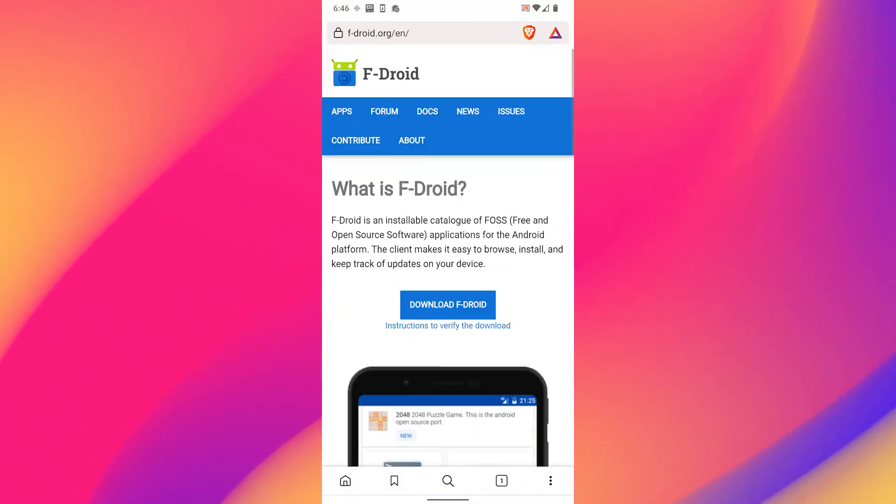
click(428, 32)
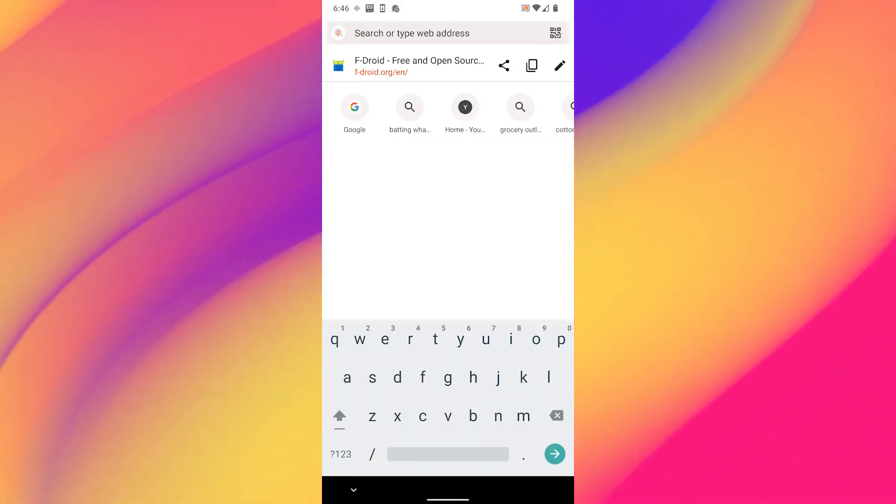
click(420, 64)
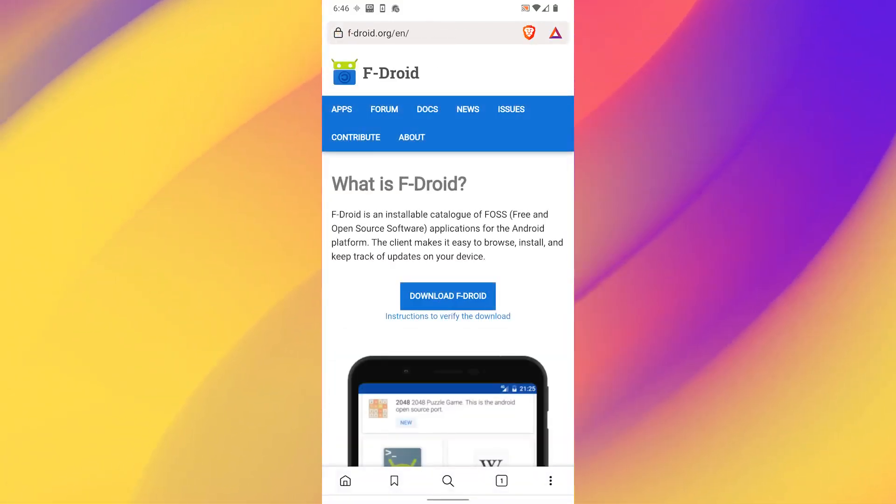
click(447, 296)
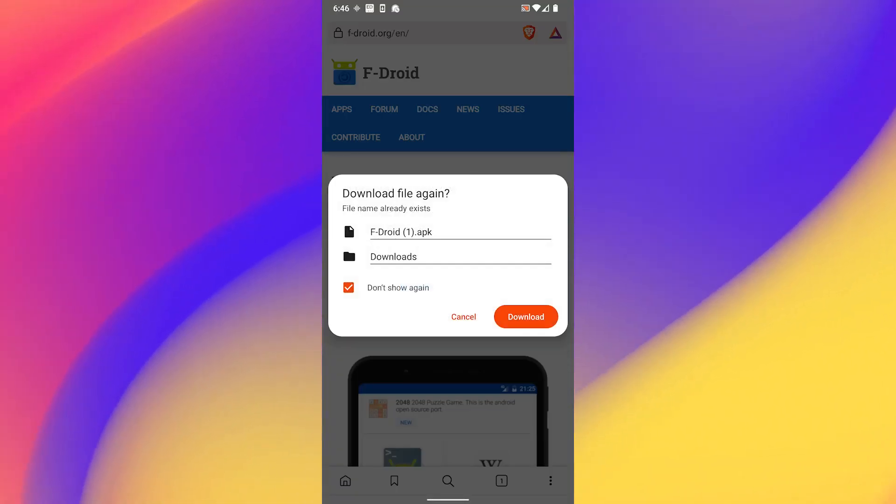
click(525, 317)
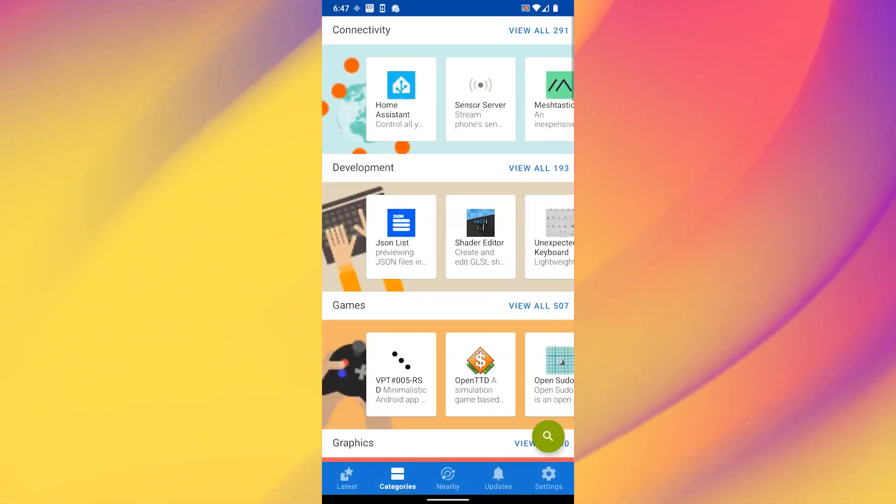
- Search F-Droid for 'Ody' and select Odysee from the results
scroll(down, 3)
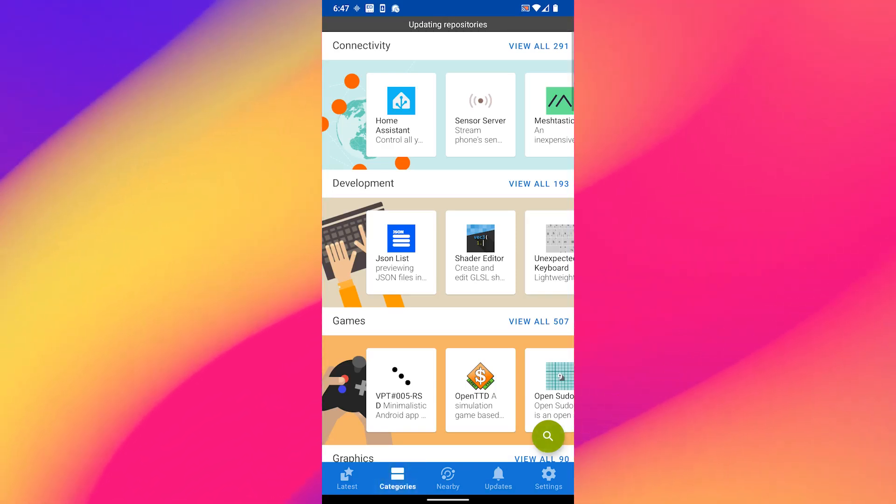
click(547, 436)
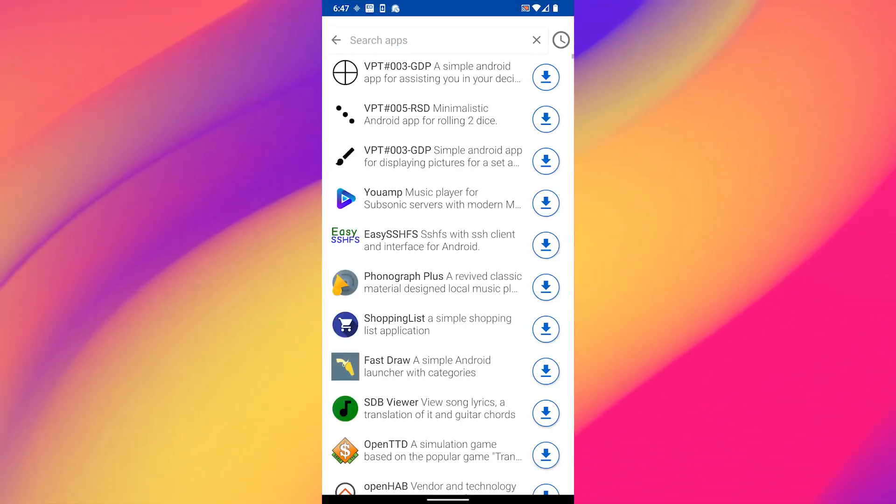
click(425, 40)
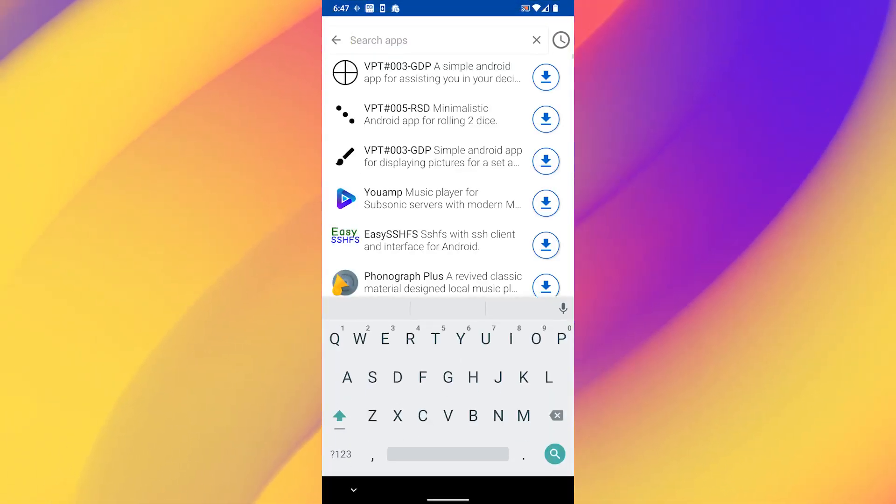
text(Ody)
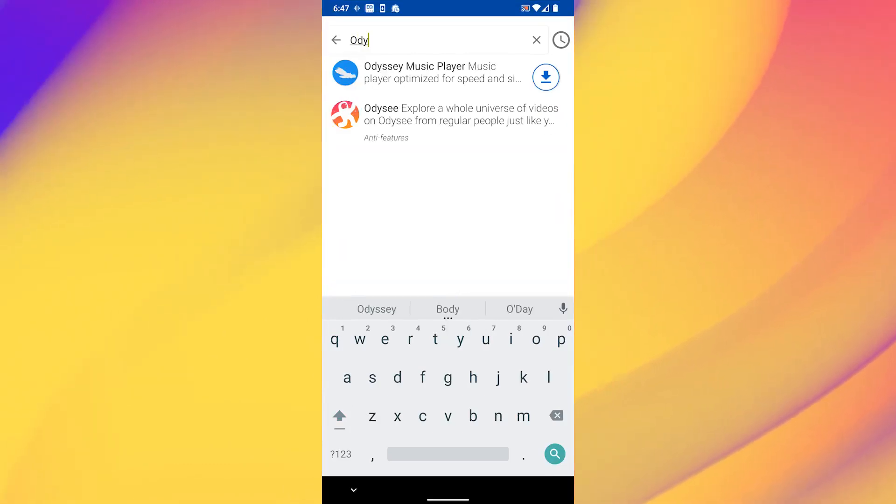
click(448, 119)
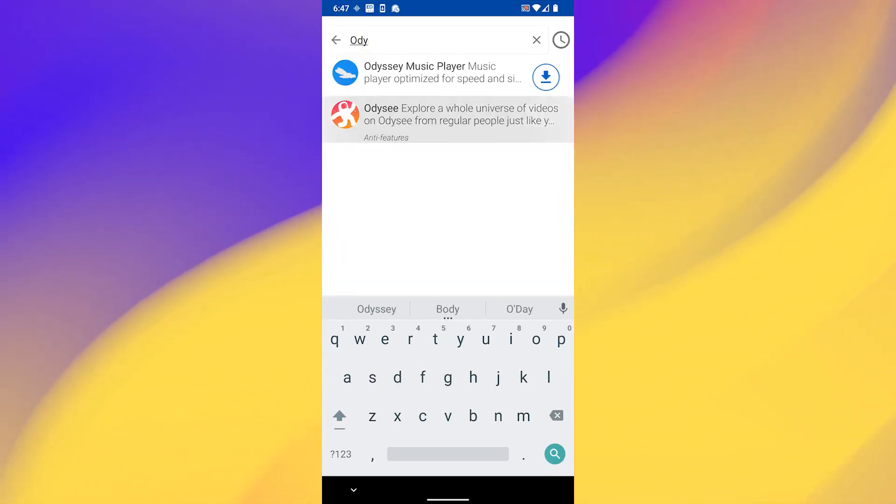
- Browse Odysee's F-Droid page: expand Links, Permissions and Versions, and show the full description
click(448, 119)
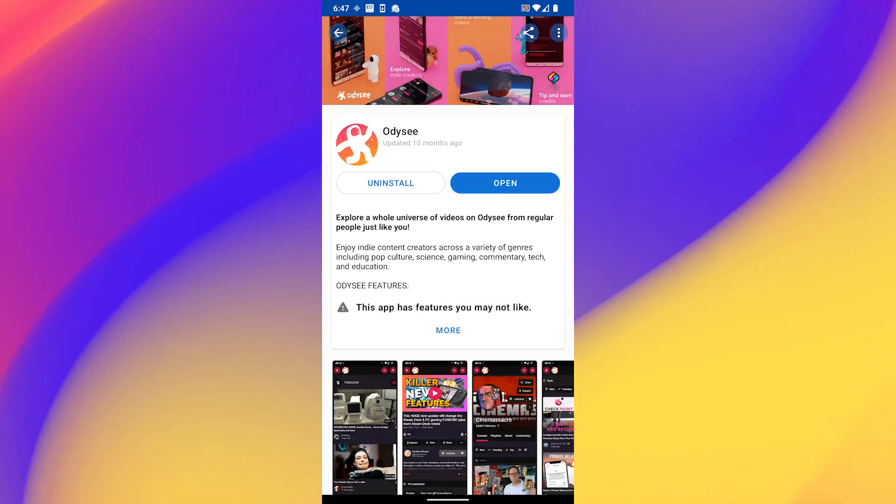
scroll(down, 3)
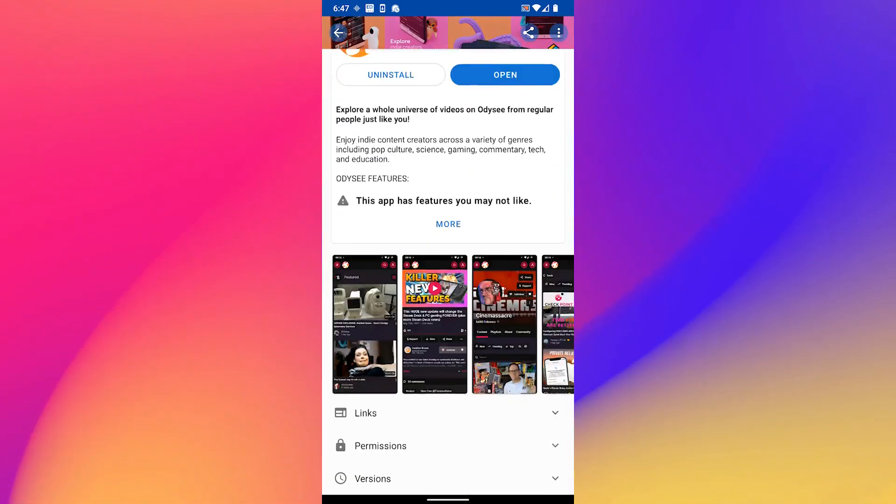
click(448, 446)
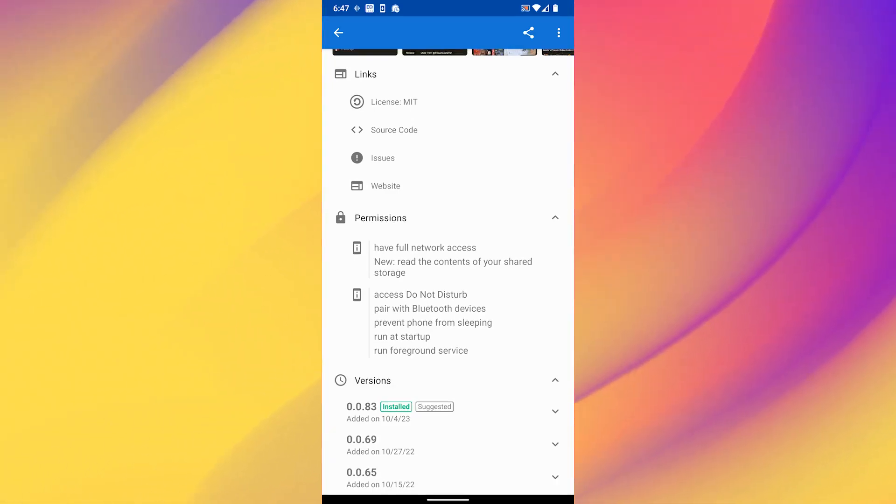
scroll(down, 3)
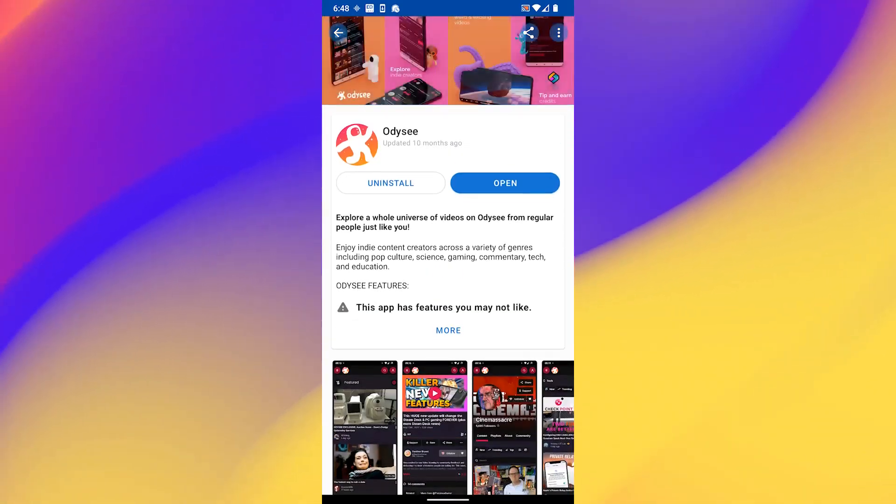
click(448, 330)
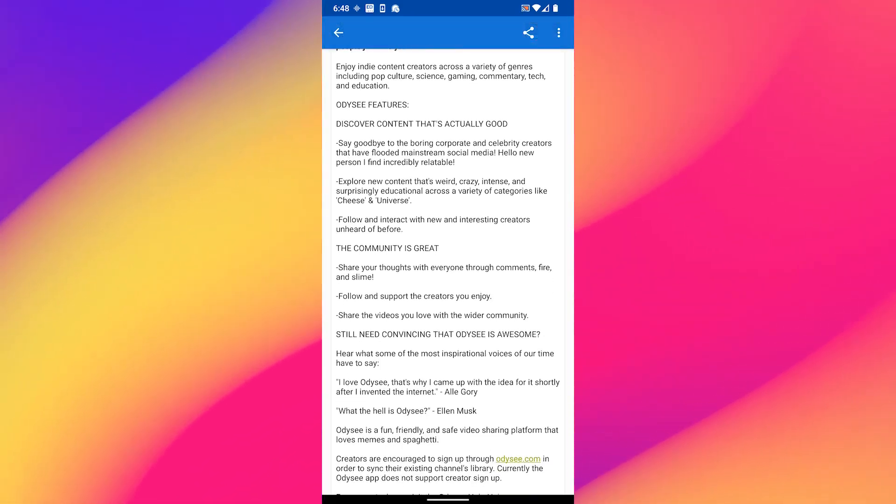
scroll(down, 3)
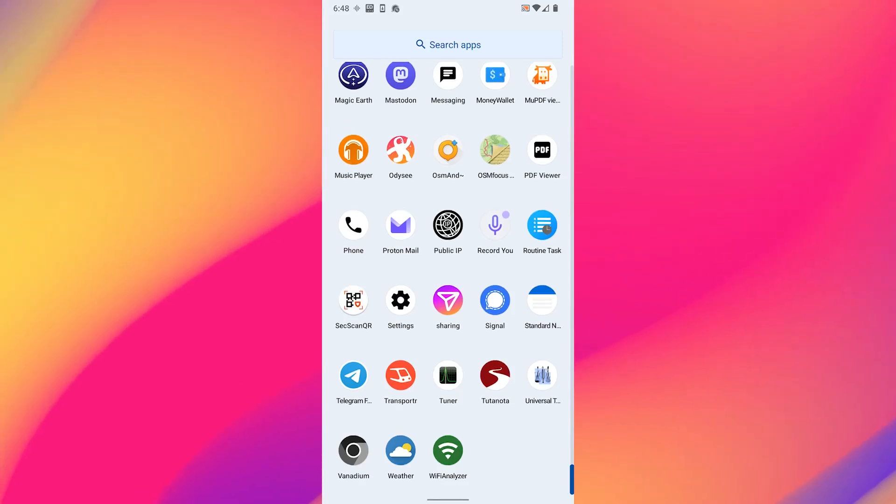
- Launch Odysee from its app drawer icon
click(400, 152)
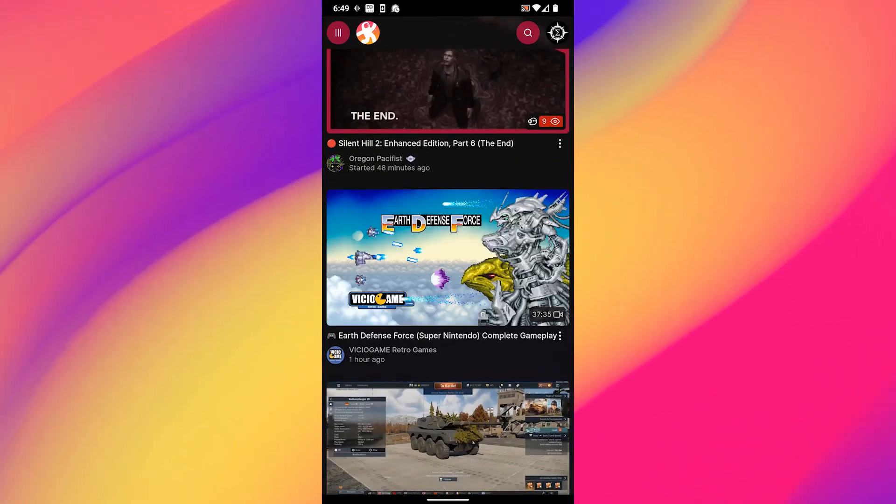
- Open the live Silent Hill 2 stream from Following, add a fire reaction, and play it
scroll(down, 3)
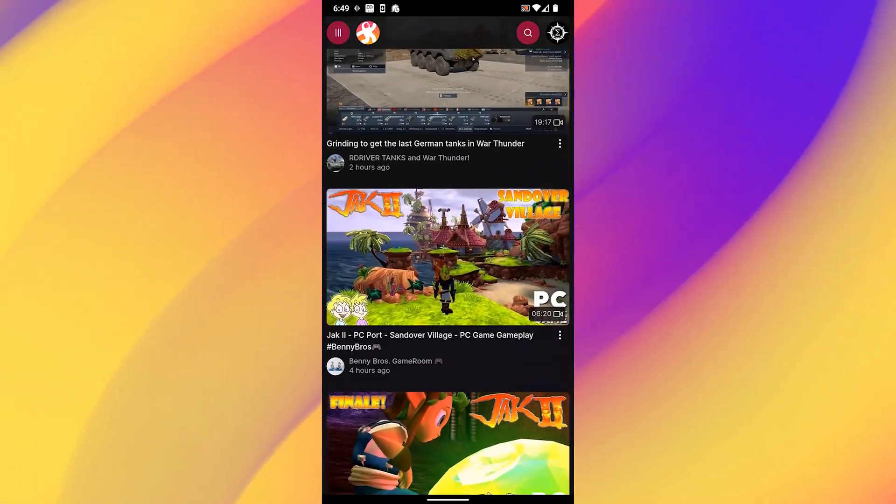
scroll(down, 3)
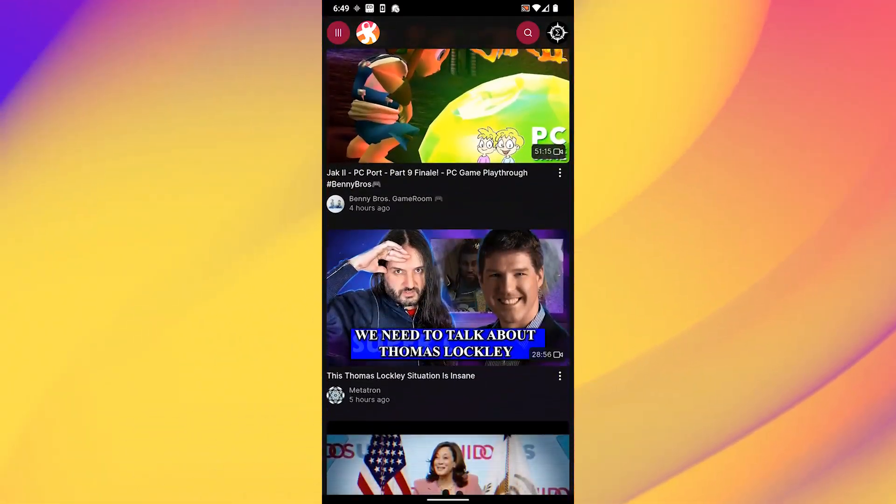
scroll(down, 3)
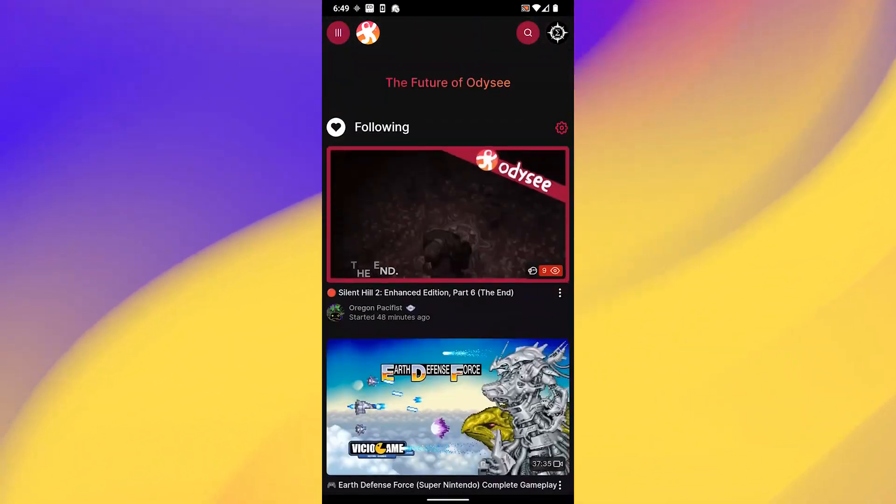
click(448, 213)
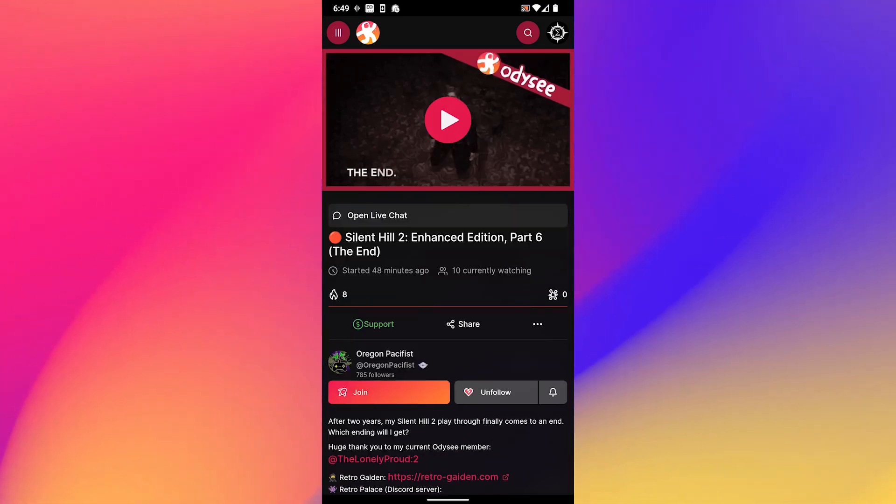
click(333, 295)
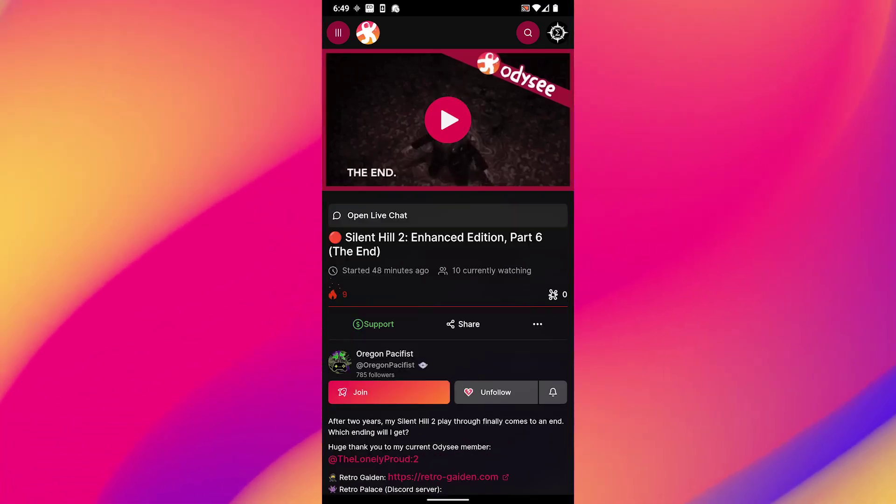
click(447, 119)
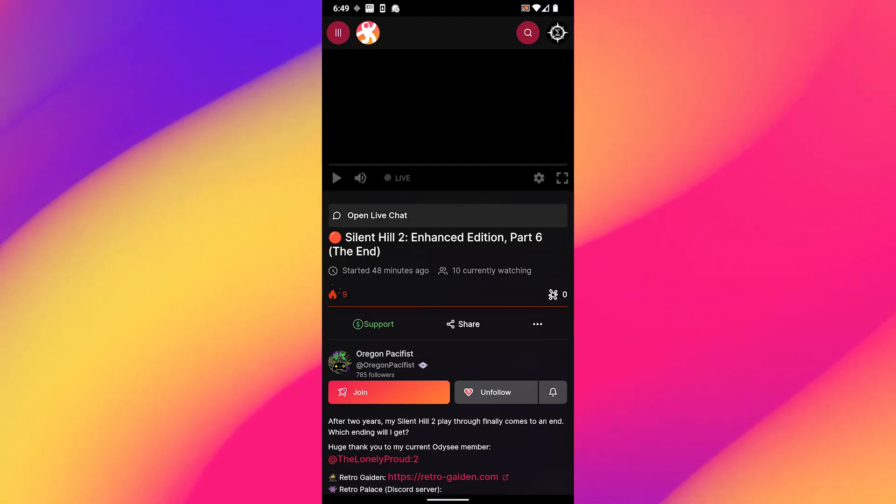
click(337, 178)
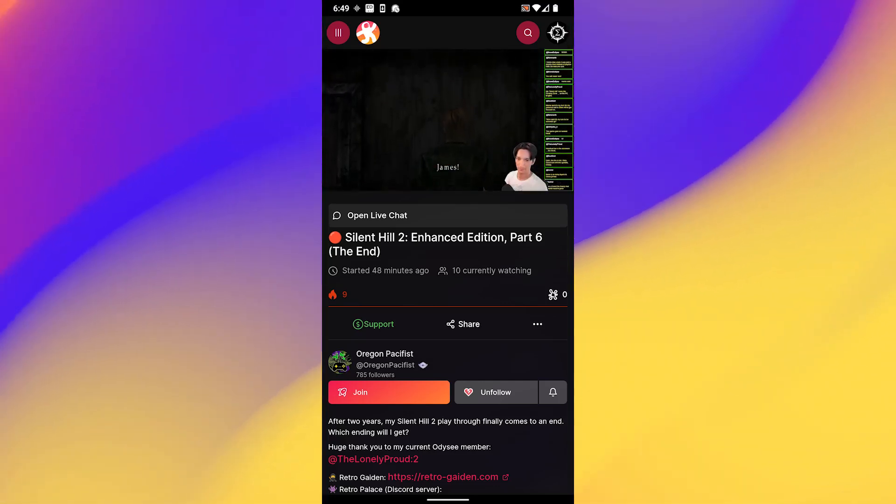
- Open the stream's live chat and type 'Hooray it works!!!' into the message box
click(376, 216)
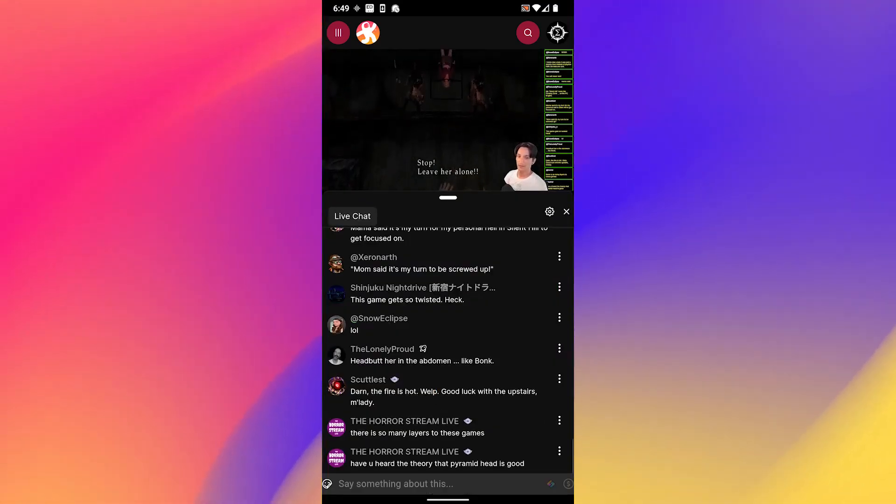
click(394, 484)
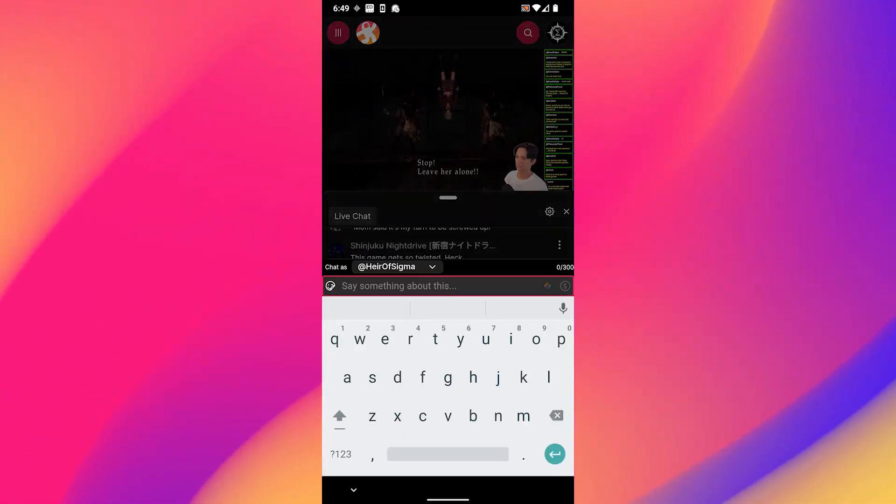
text(Hooray it)
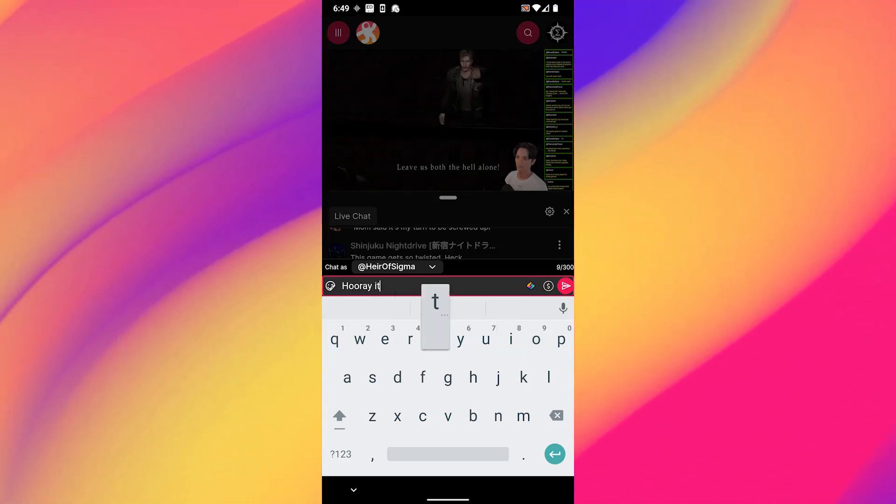
text(works!!!)
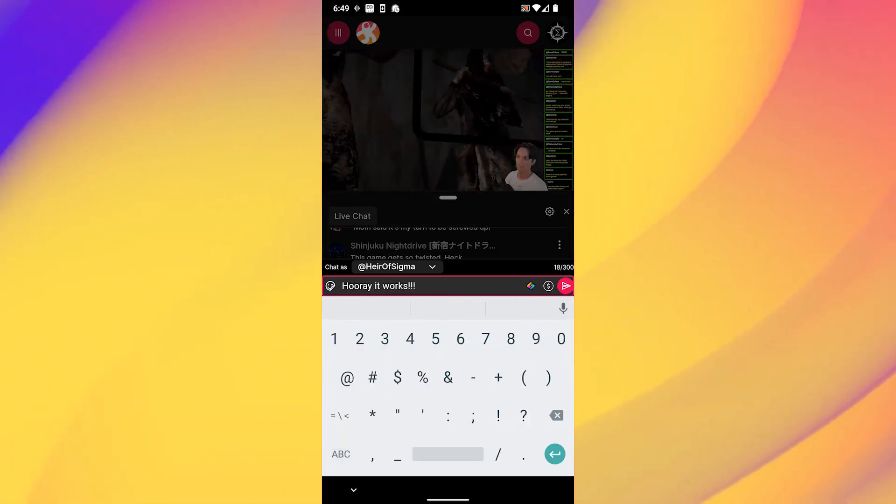
click(564, 286)
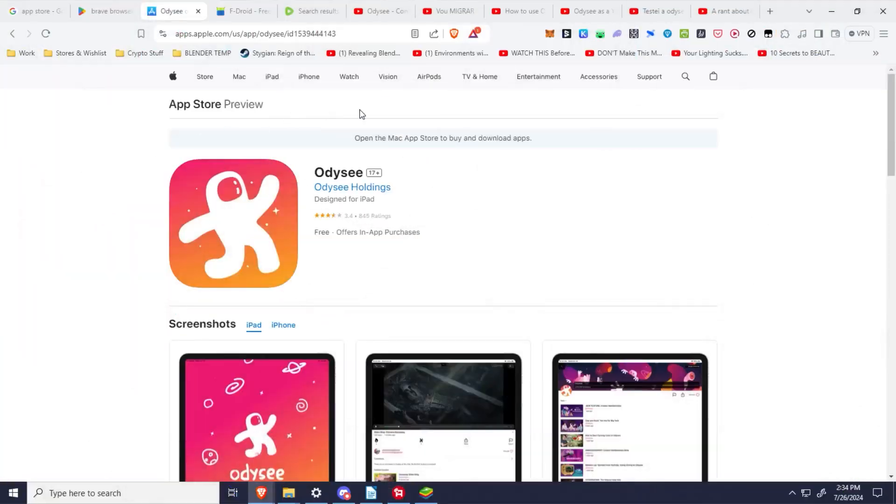
mouse_move(348, 165)
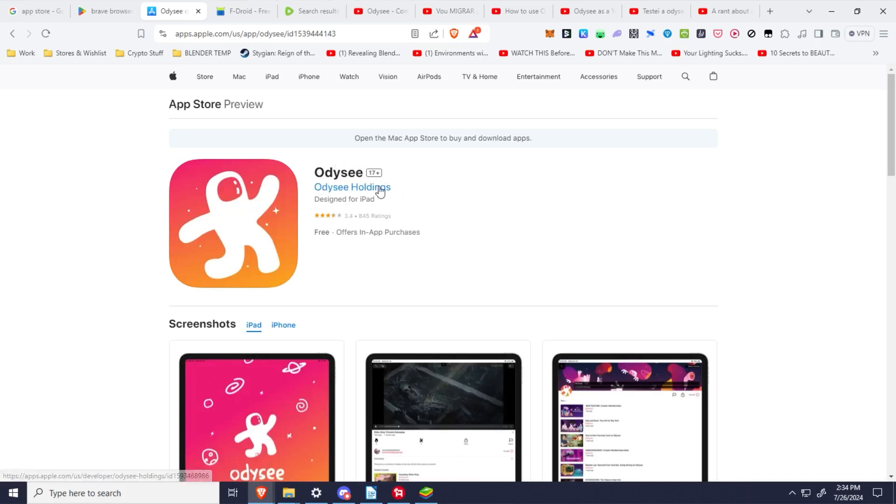
scroll(down, 3)
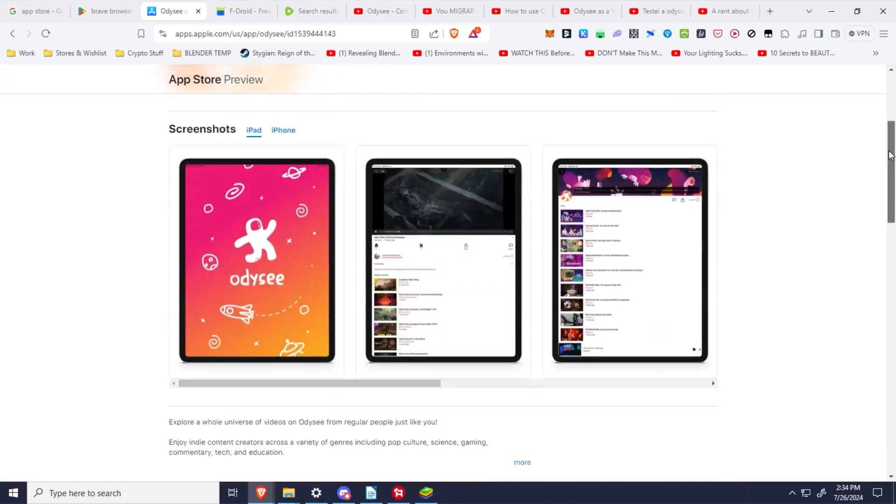
scroll(down, 3)
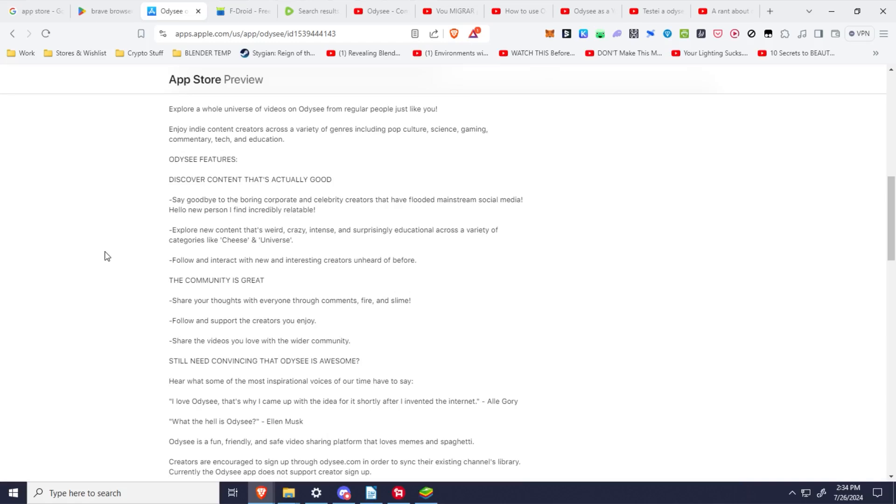
scroll(down, 3)
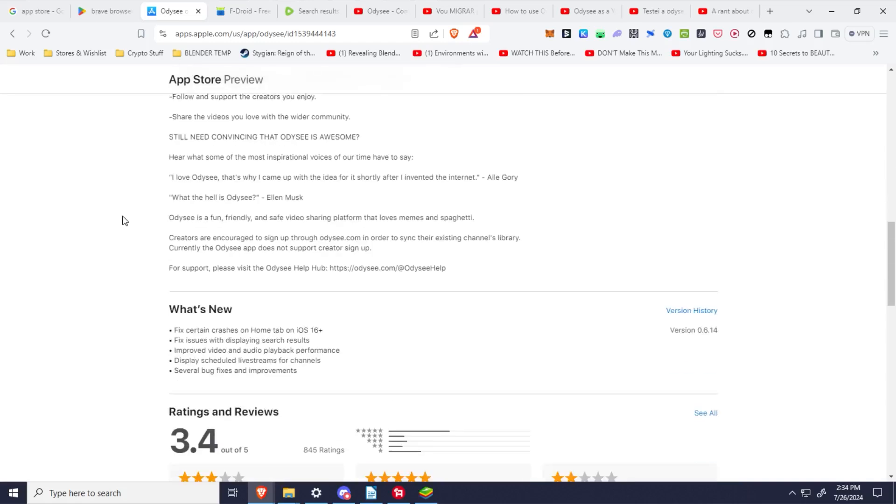
scroll(down, 3)
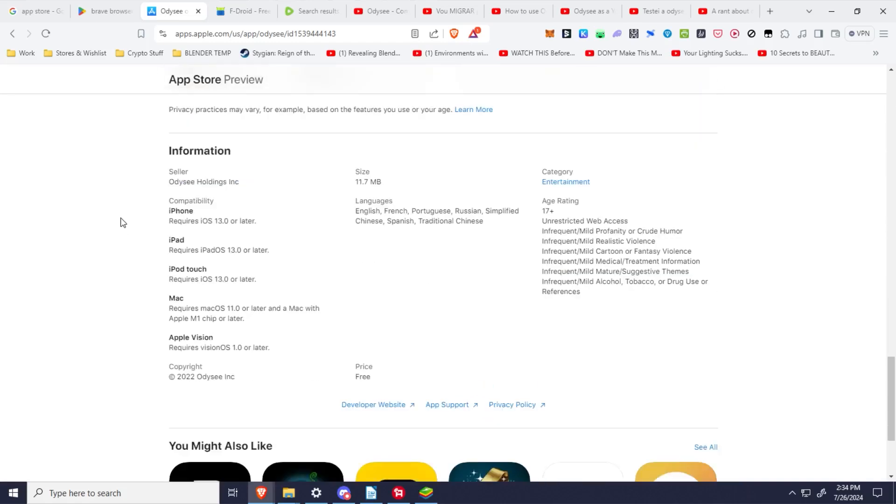
scroll(up, 3)
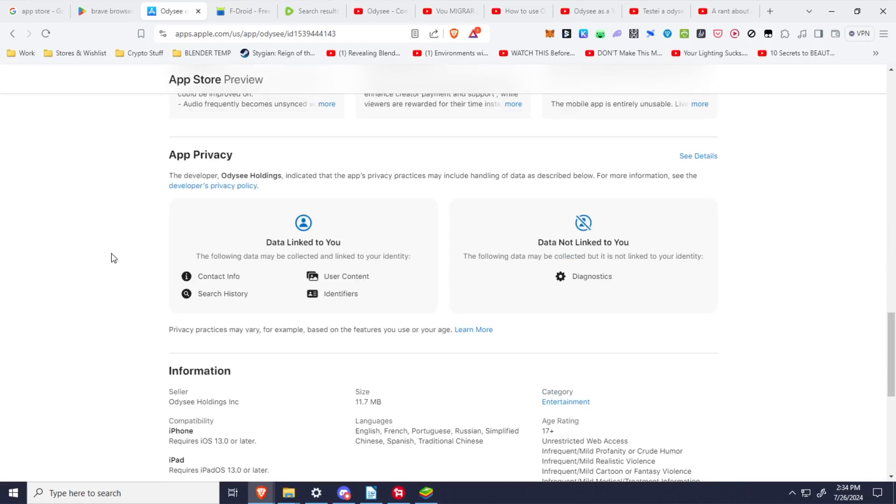
scroll(down, 3)
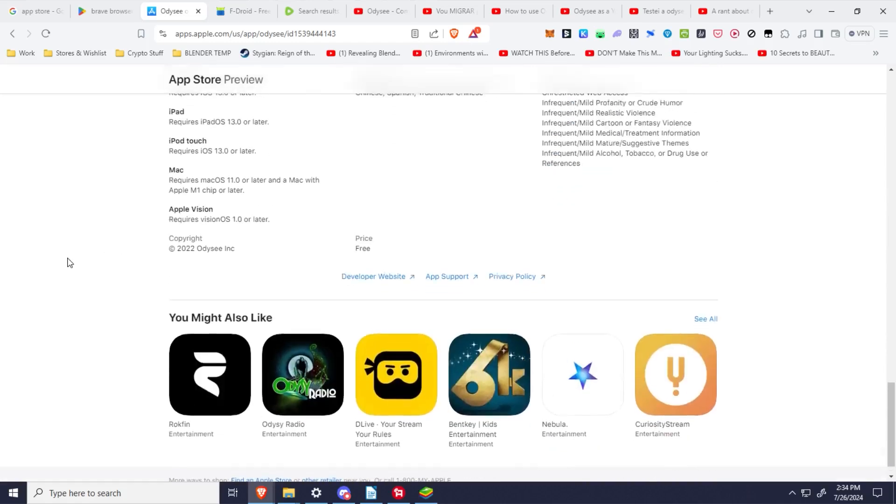
scroll(up, 3)
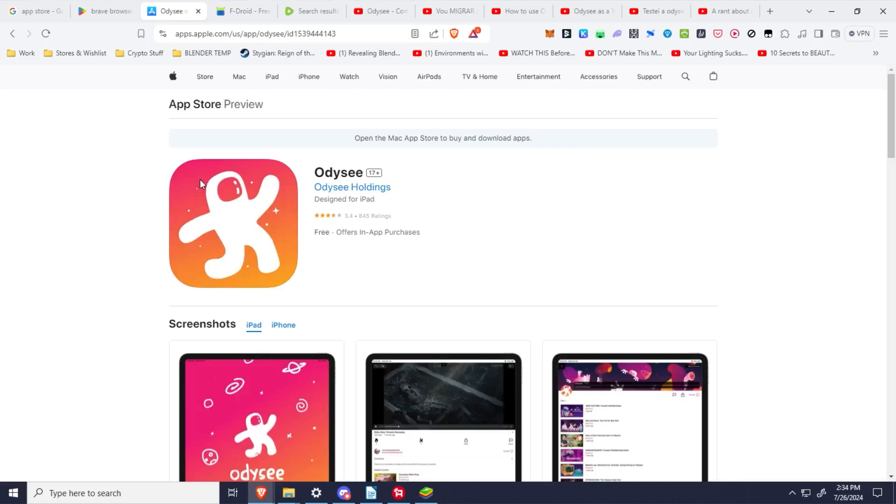